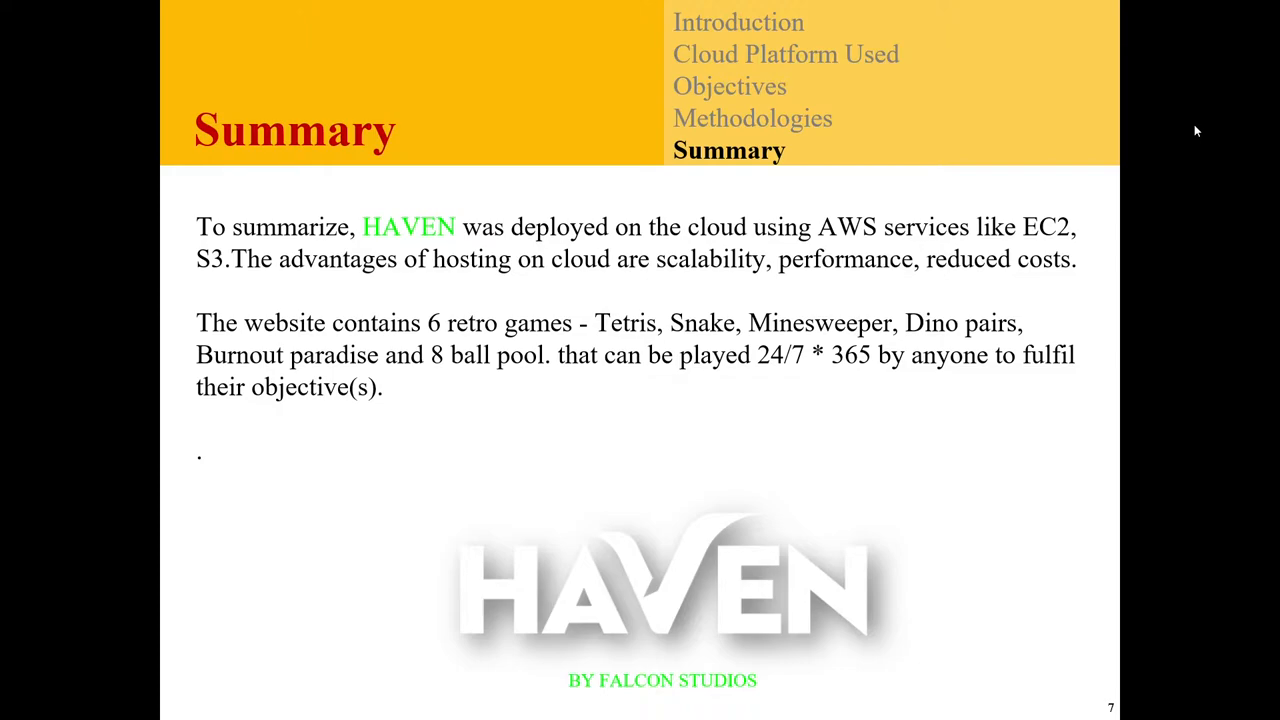
mouse_move(1201, 127)
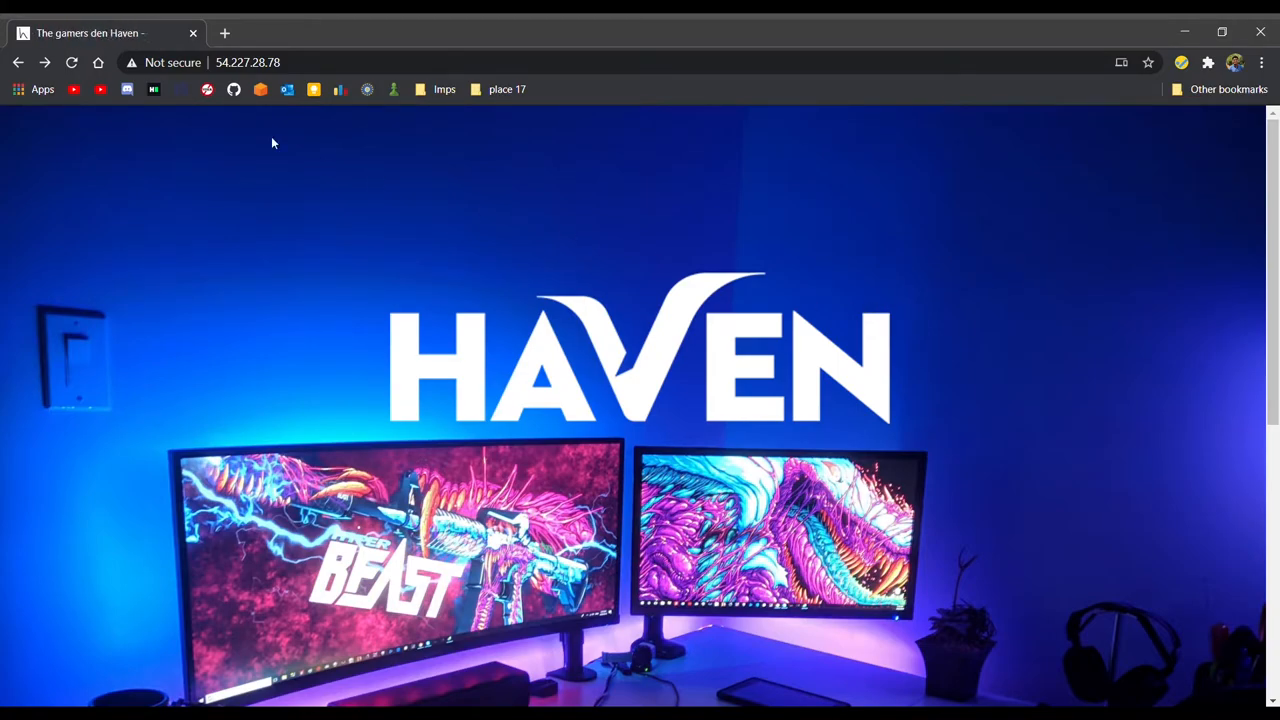
- Scroll to the HAVEN GAMES section and open the Tetris Ultimate game
click(248, 62)
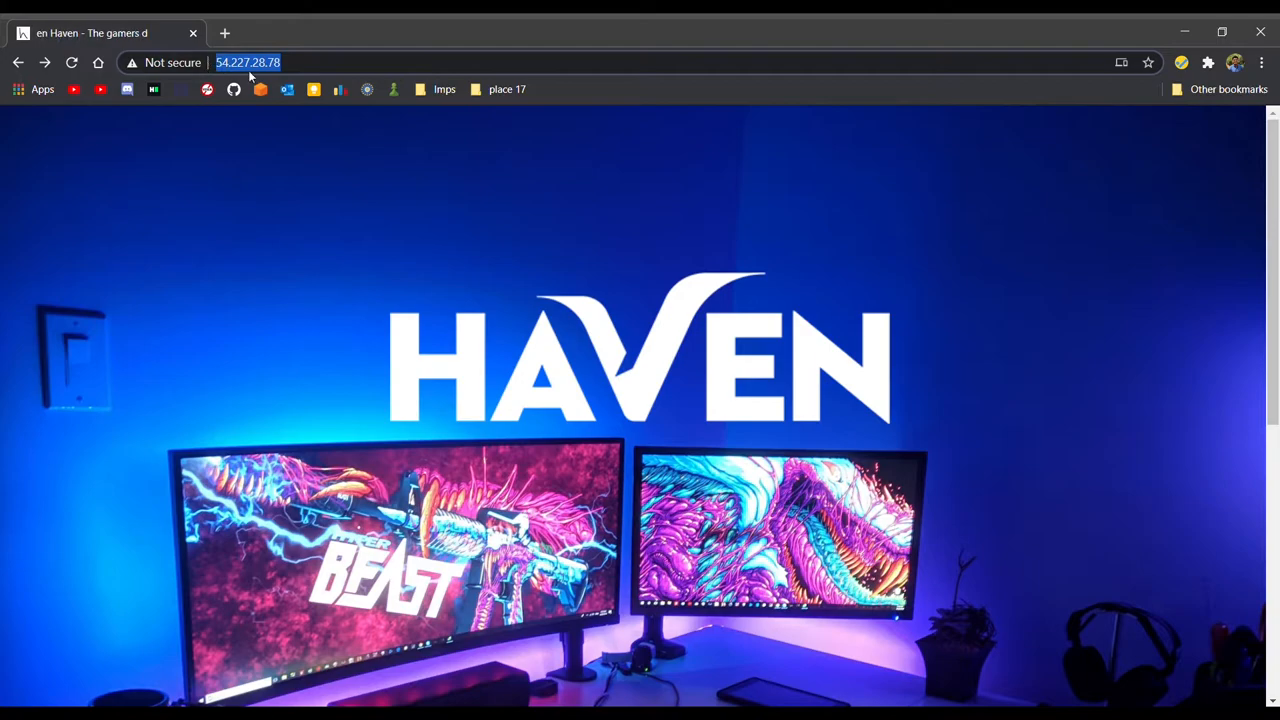
scroll(down, 3)
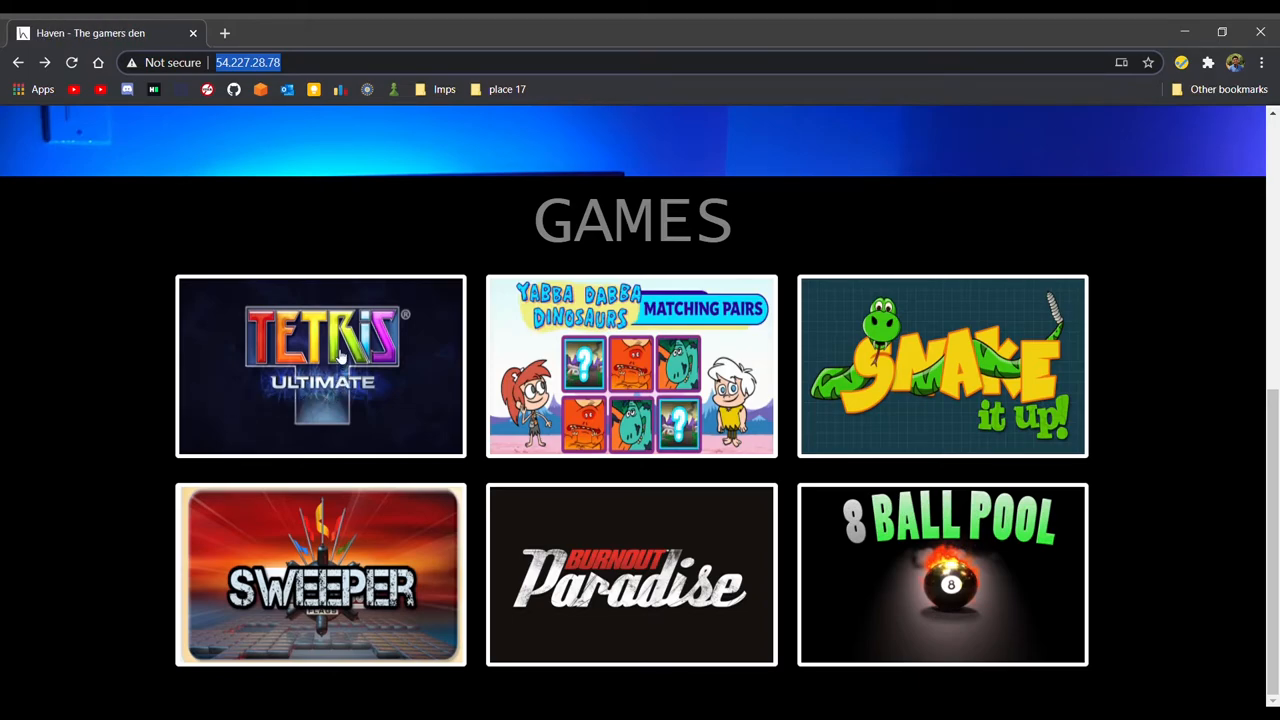
click(320, 366)
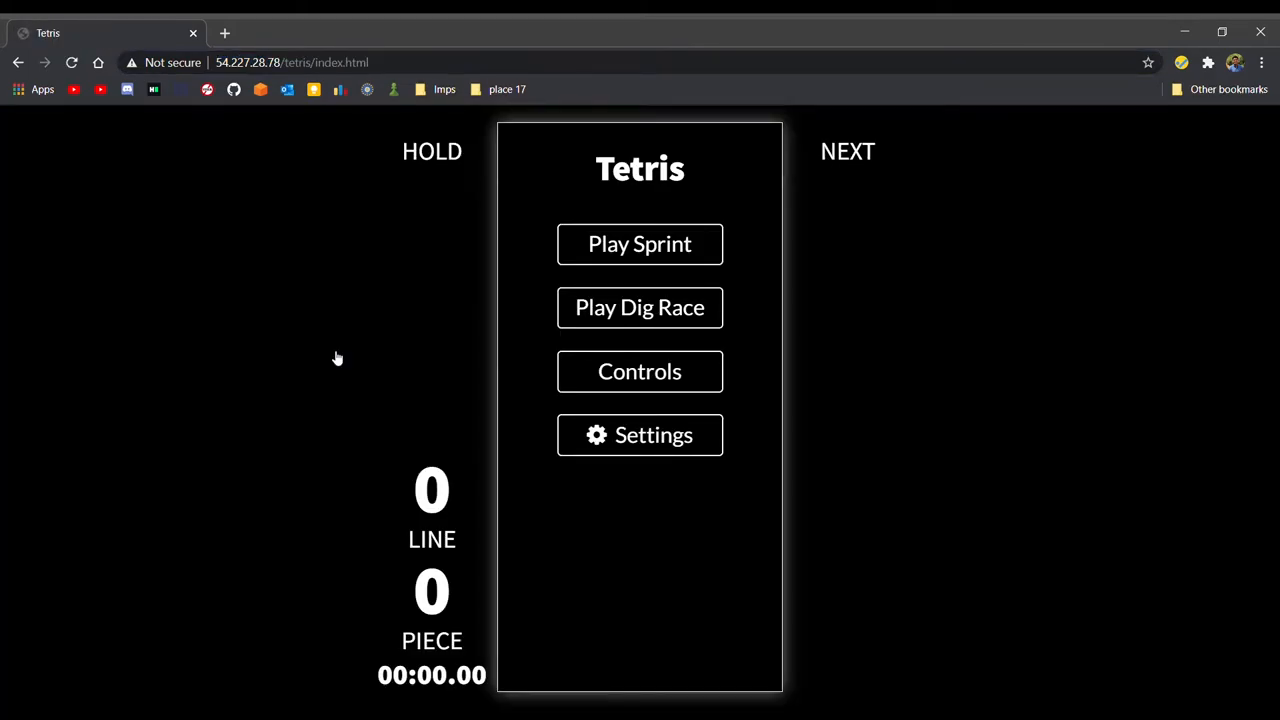
mouse_move(592, 297)
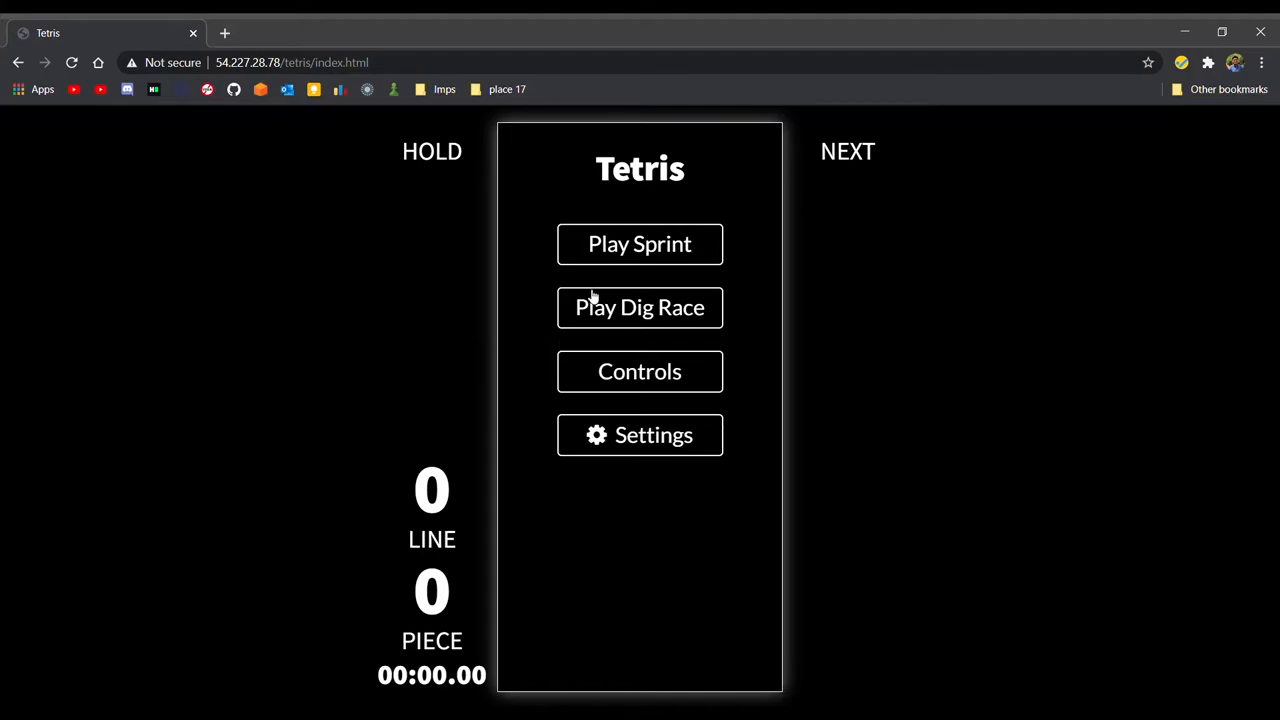
mouse_move(649, 256)
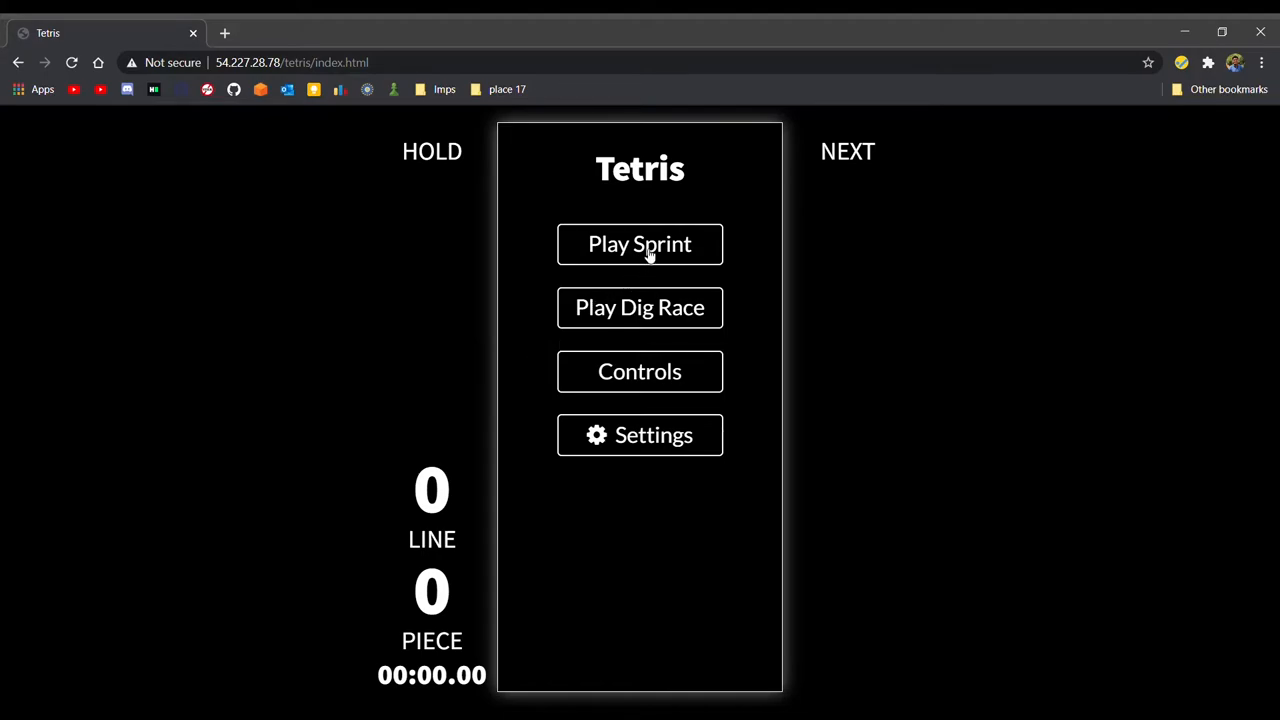
- Play a Tetris Sprint round briefly, then go back to the HAVEN homepage
click(639, 244)
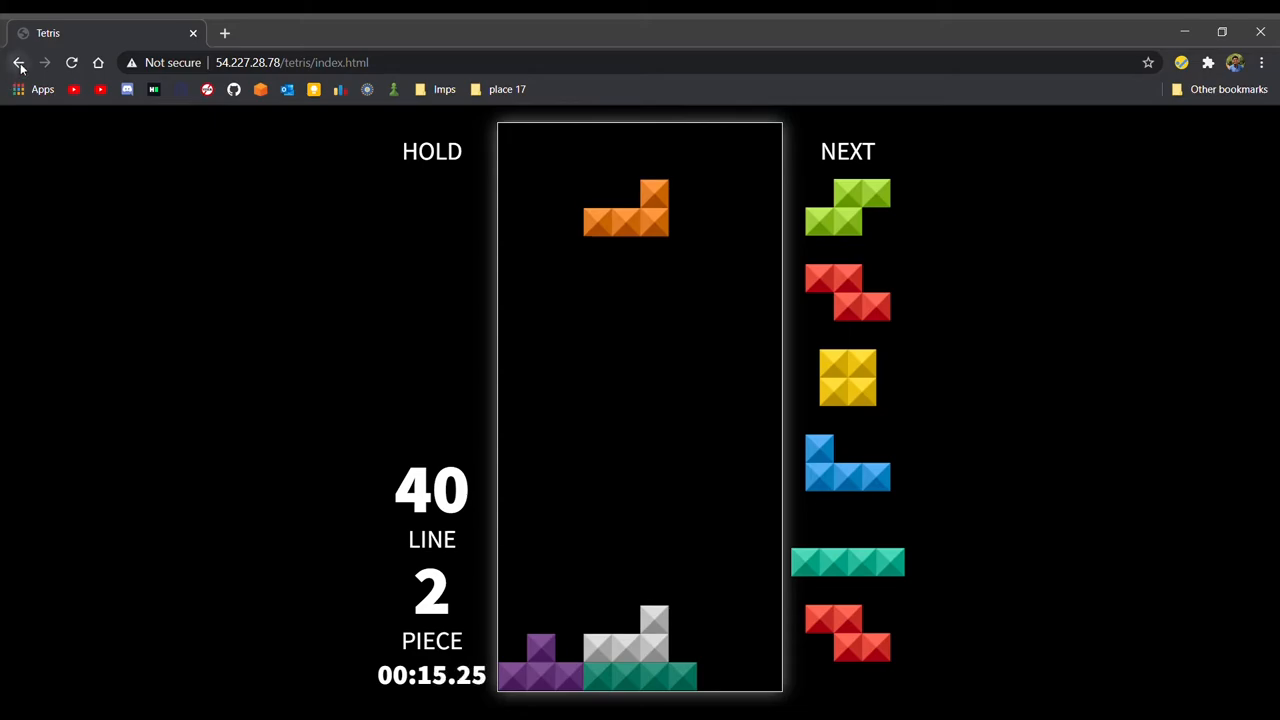
click(19, 61)
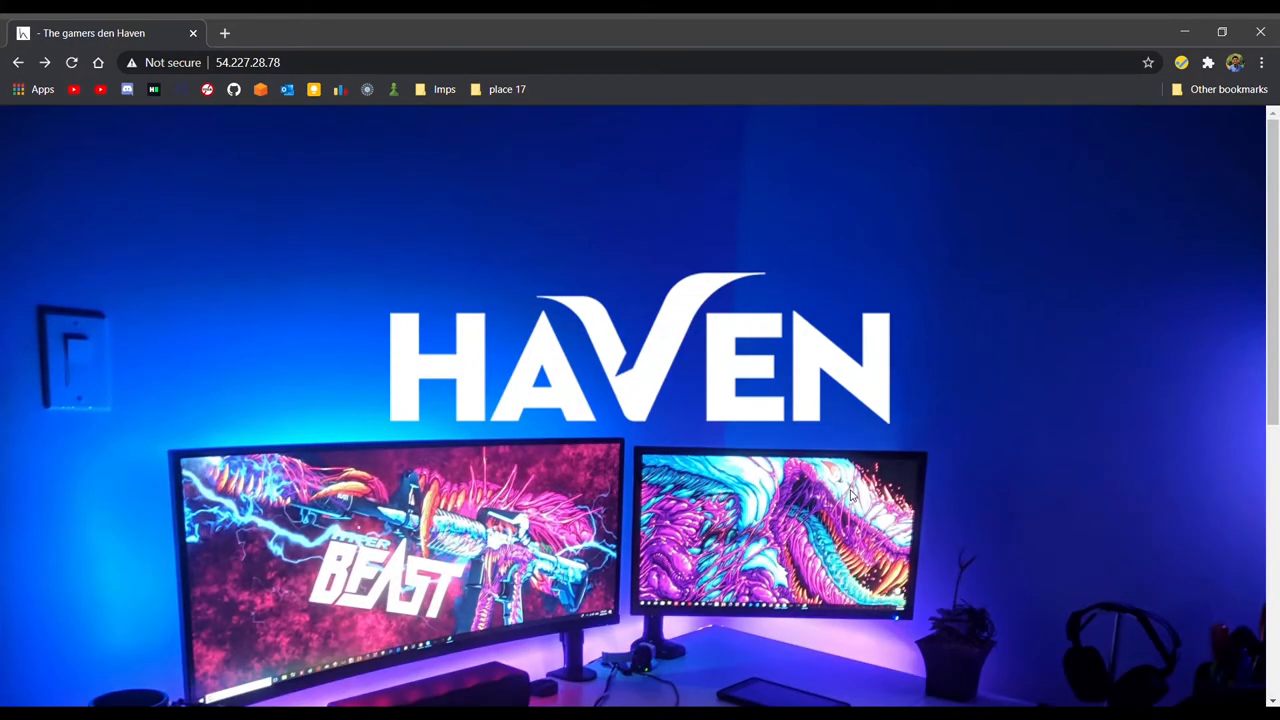
- Open the Dino Pairs game from the games list and start a round
scroll(down, 3)
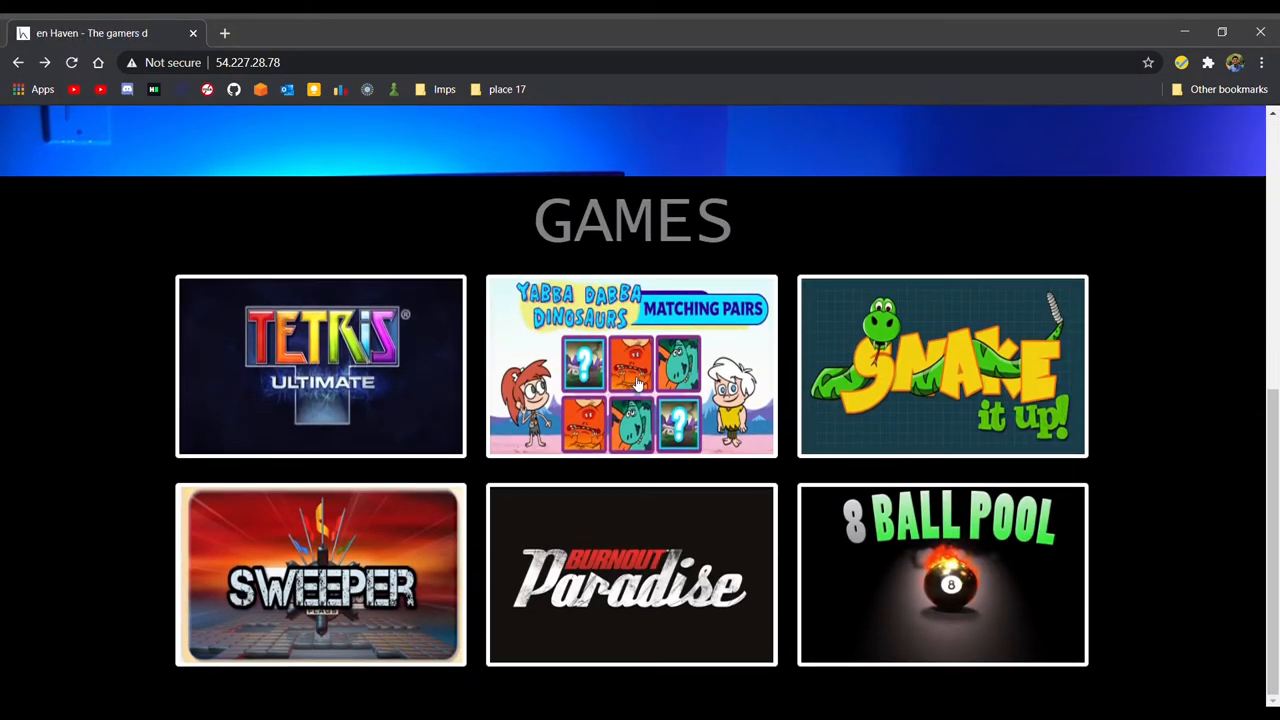
click(631, 381)
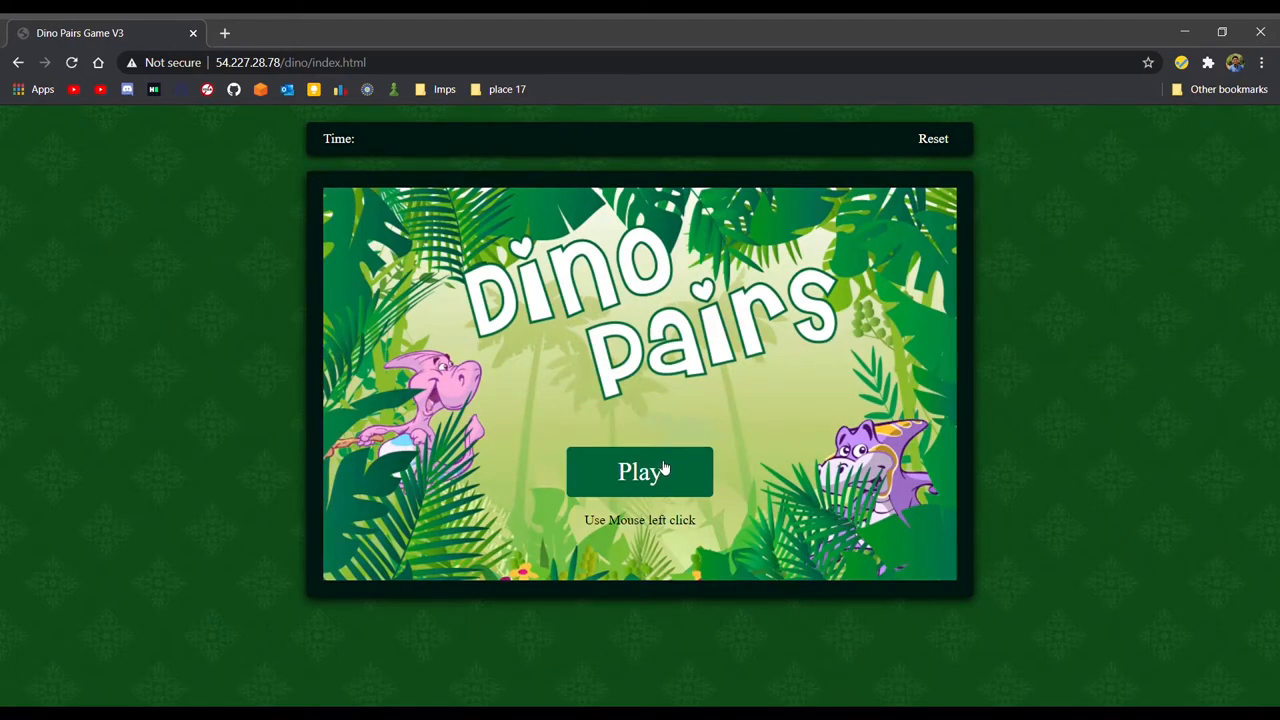
click(639, 471)
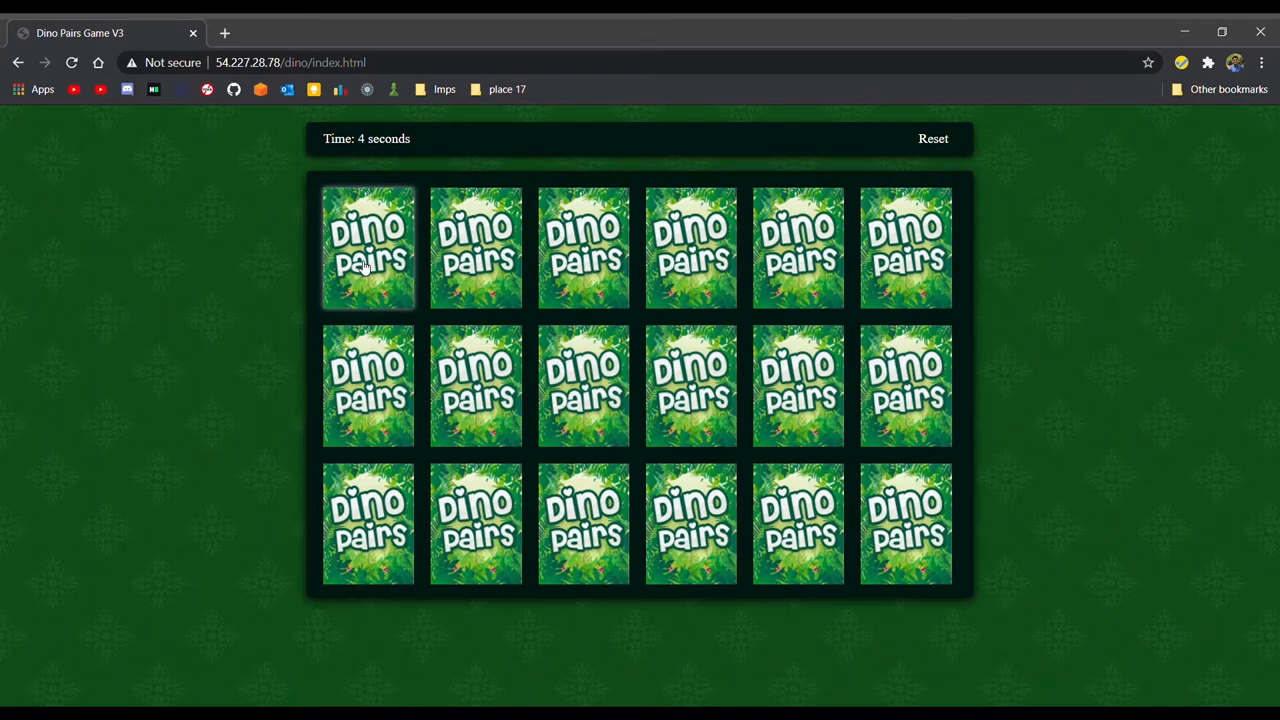
- Flip Dino Pairs cards in the top rows to match a pair
click(368, 248)
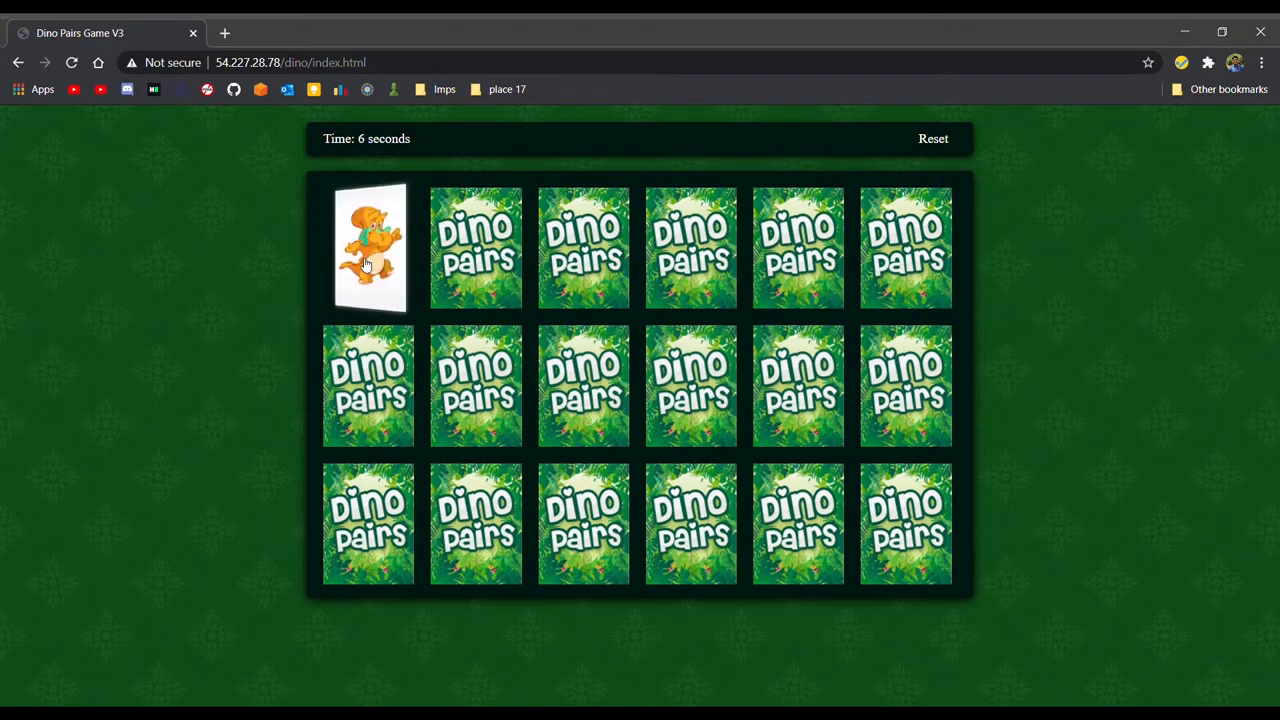
click(583, 247)
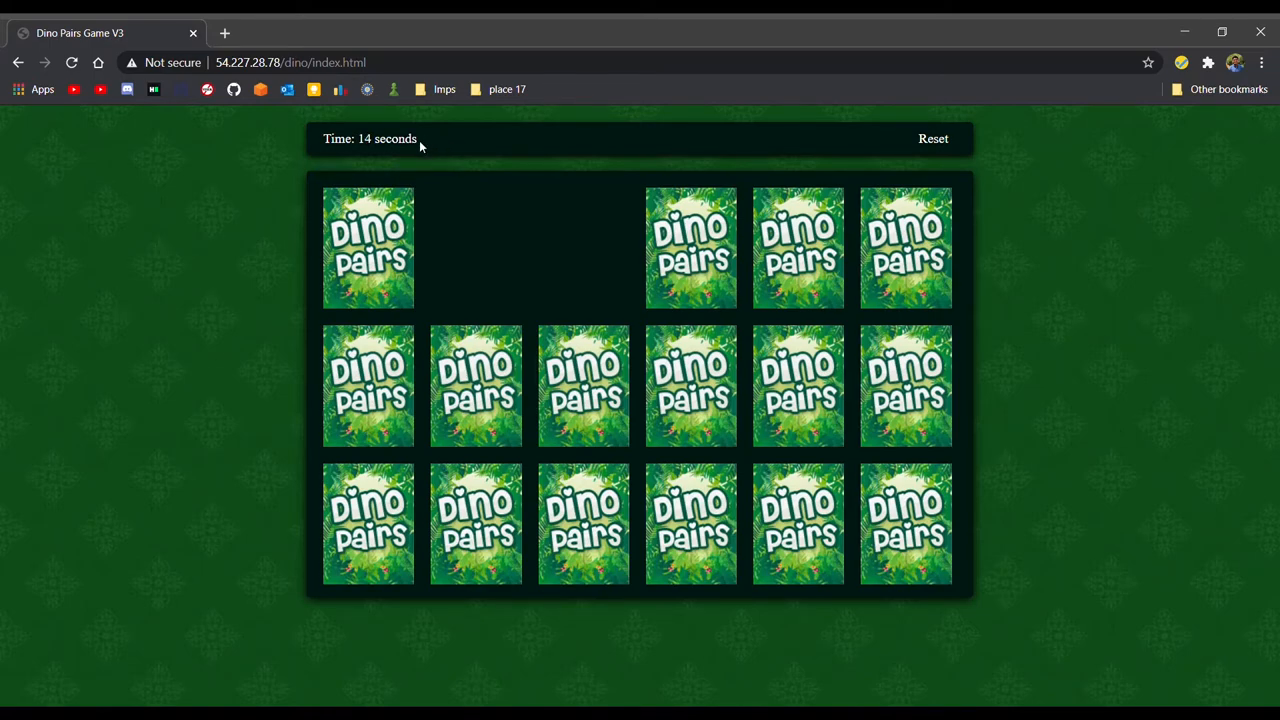
mouse_move(513, 227)
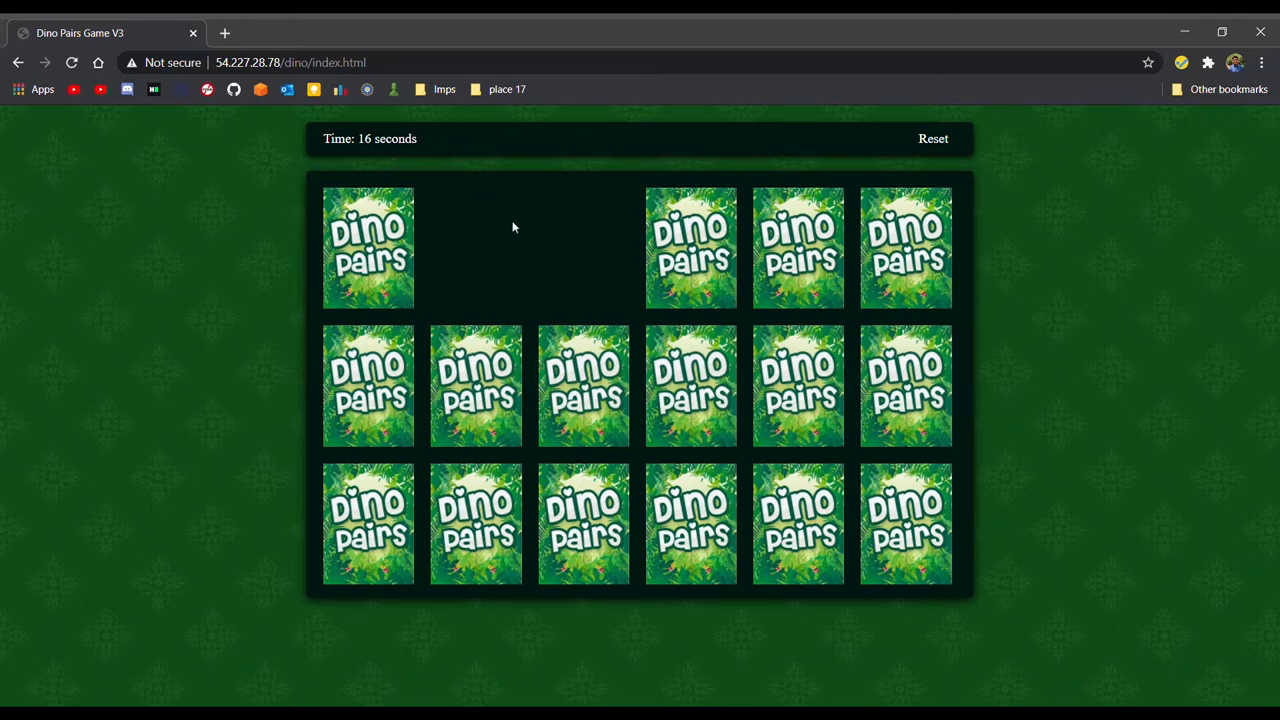
click(798, 247)
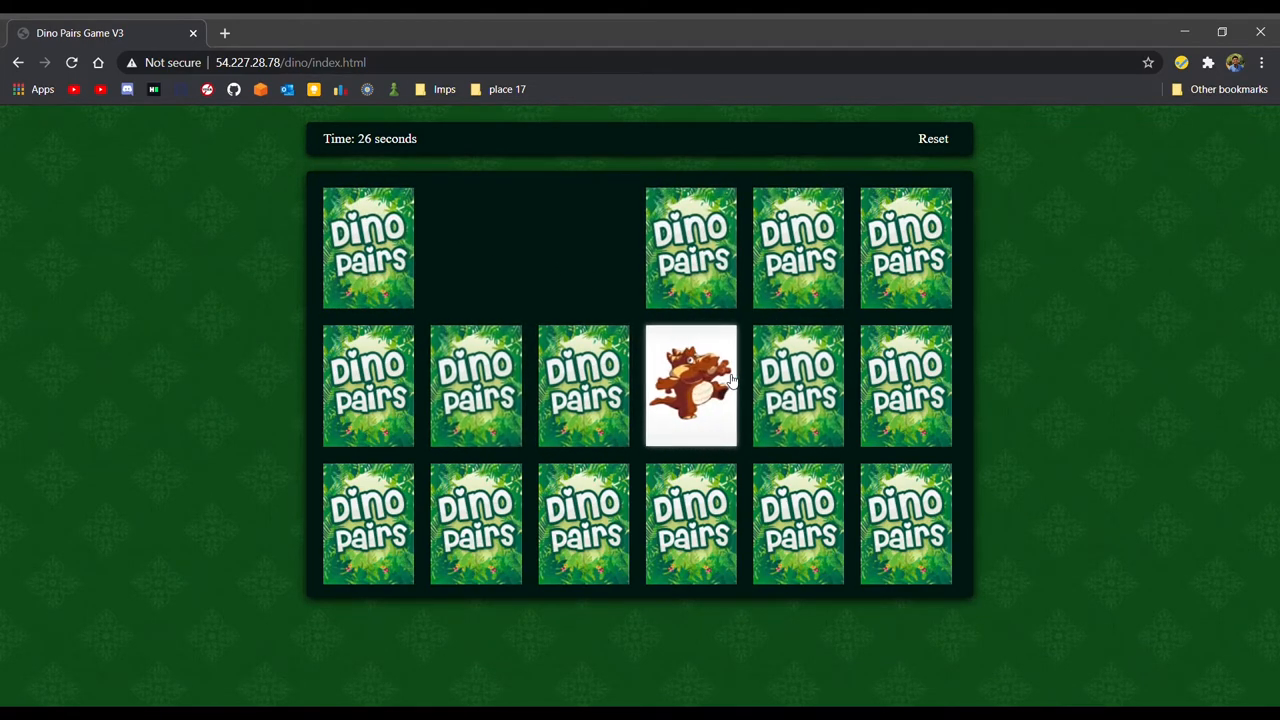
click(475, 385)
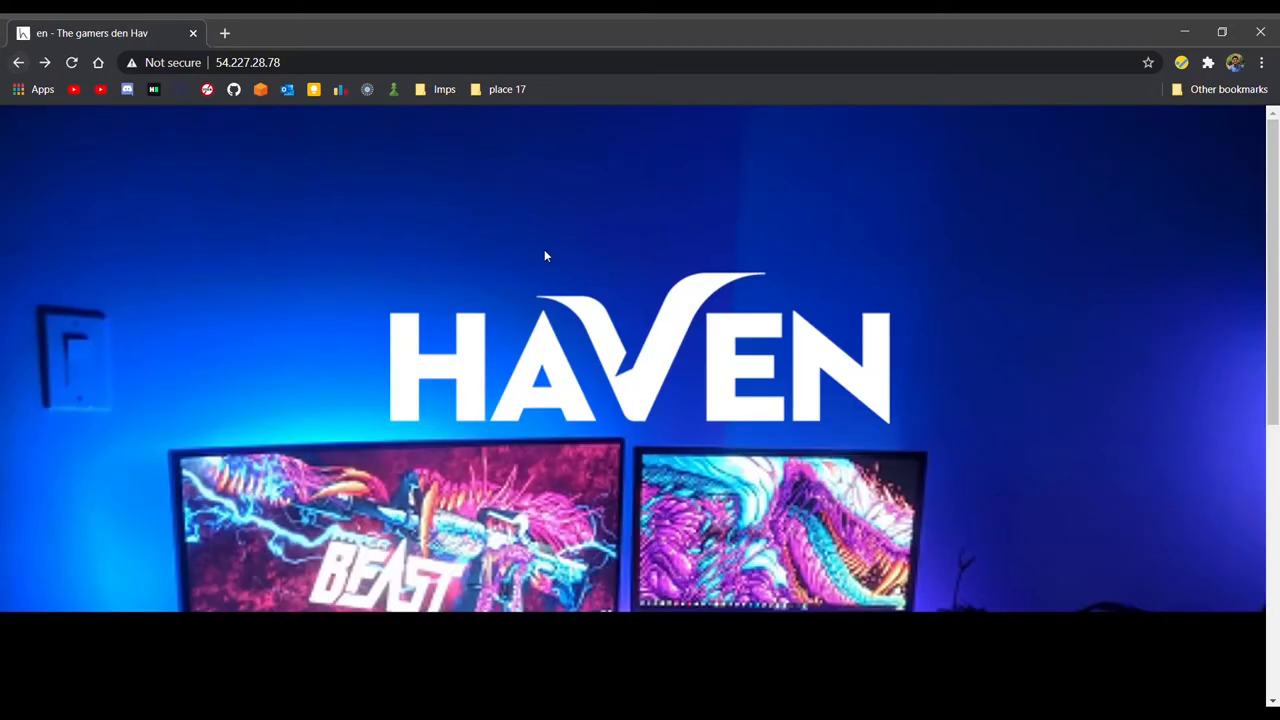
- Open Snake and play a round until the snake dies at length 16
scroll(down, 3)
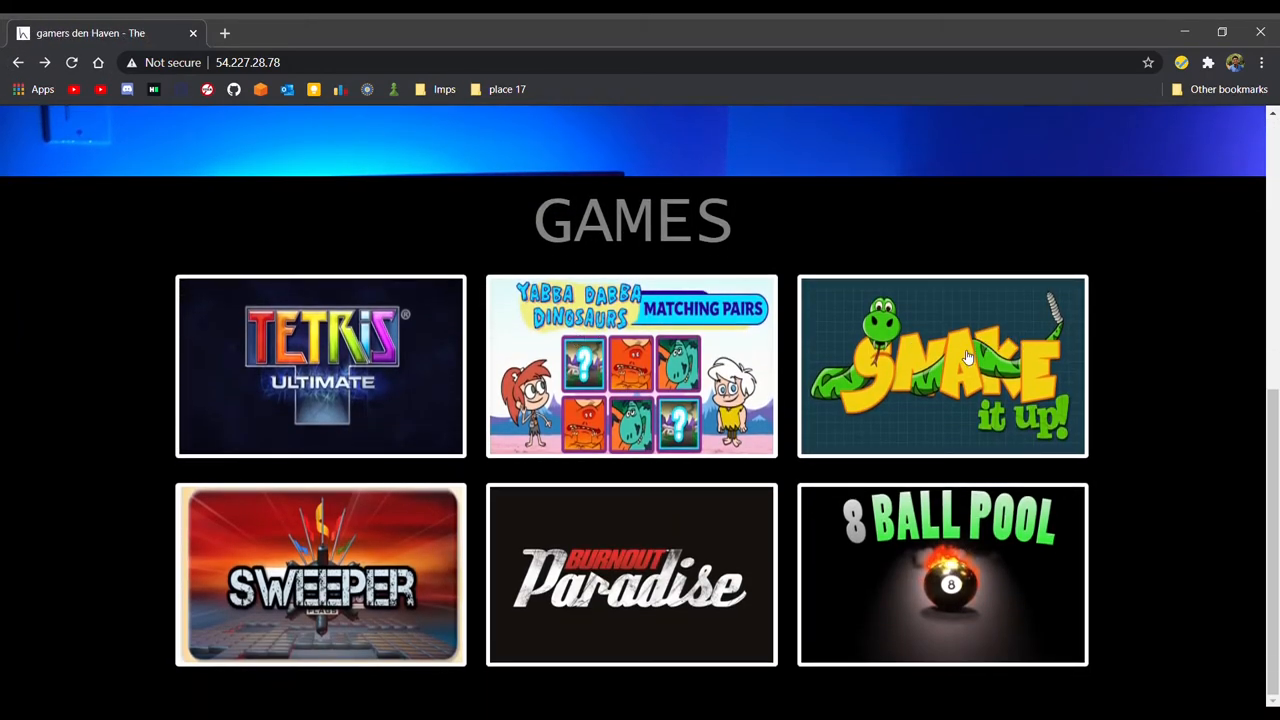
click(967, 356)
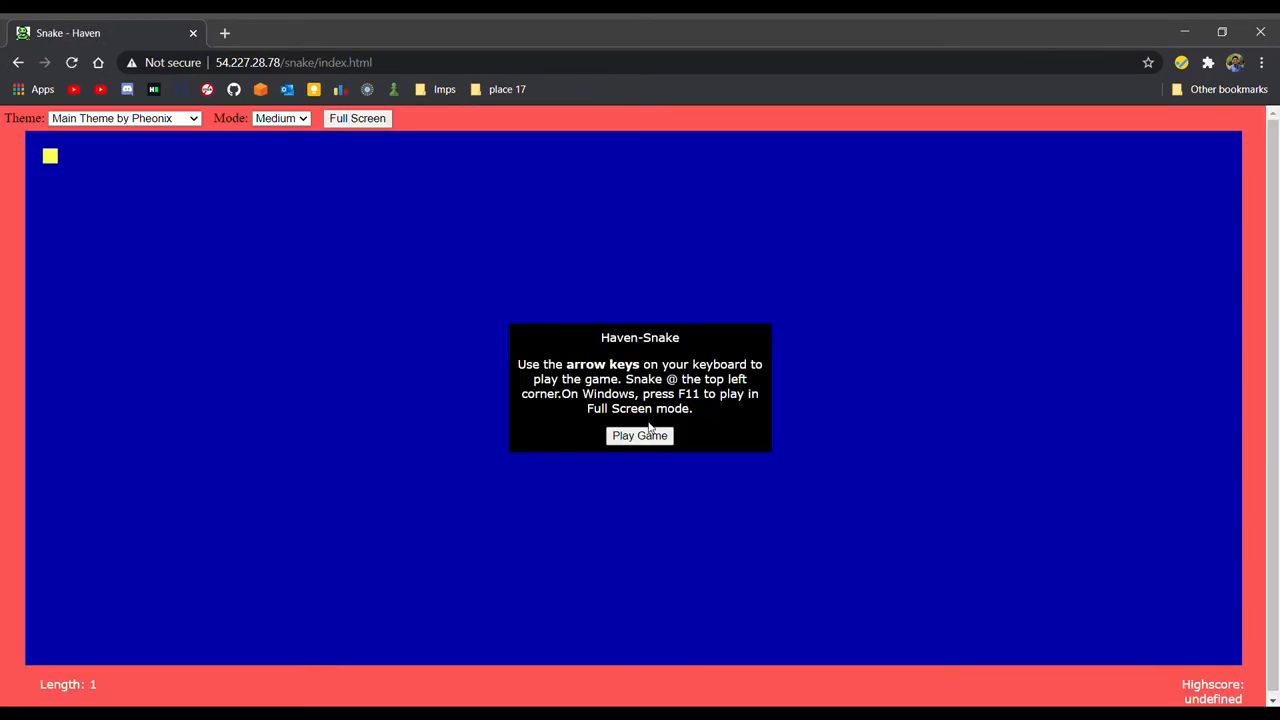
click(639, 436)
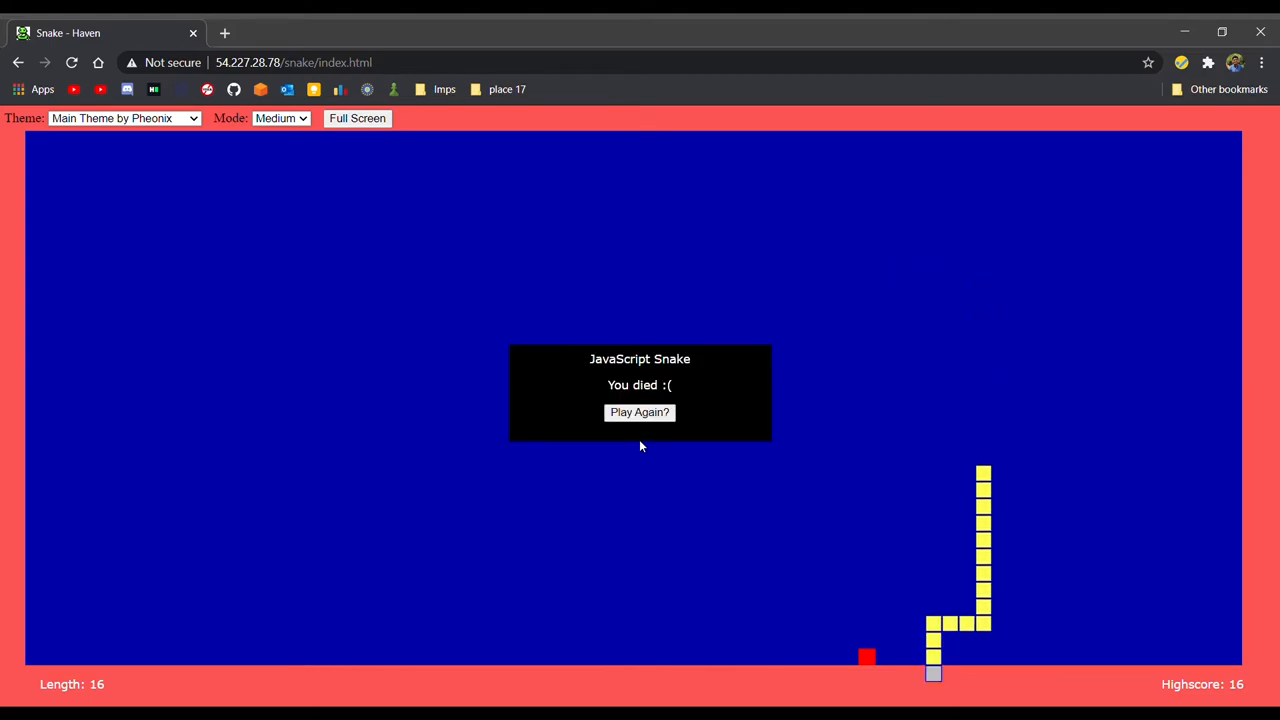
- Start another Snake round and switch the game to the Dark Theme
click(639, 412)
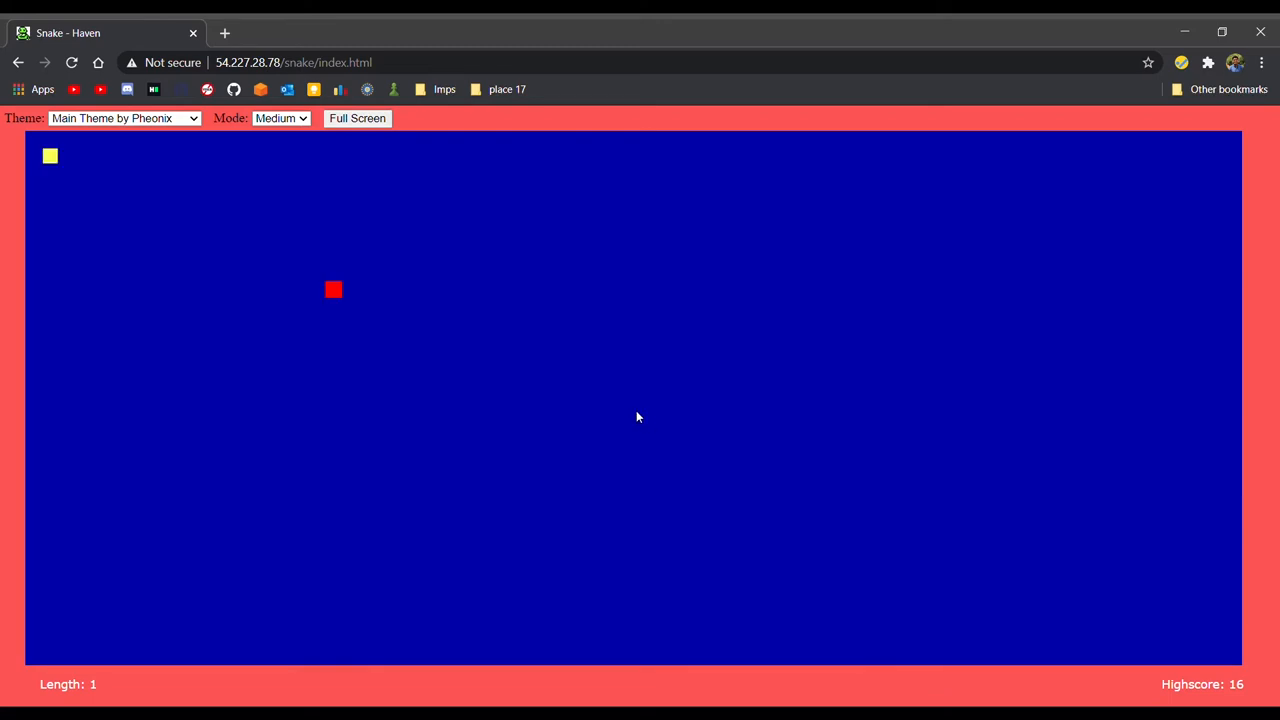
mouse_move(147, 169)
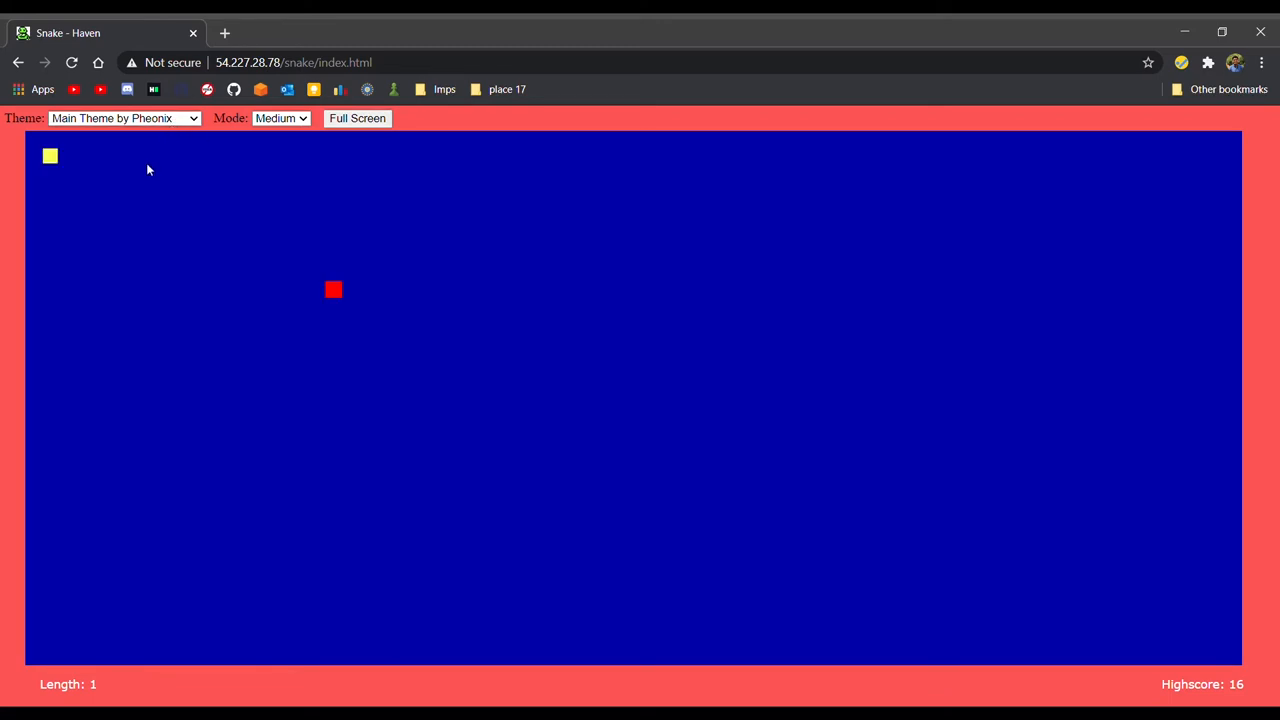
click(128, 118)
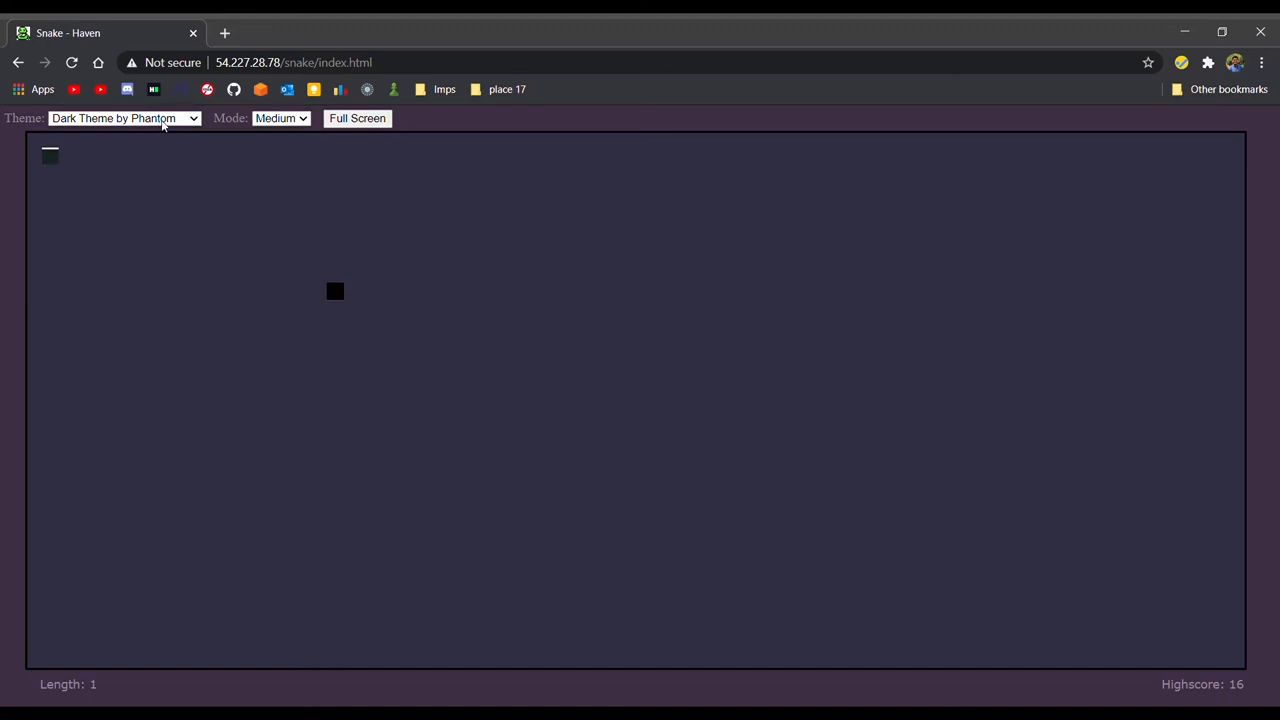
click(127, 118)
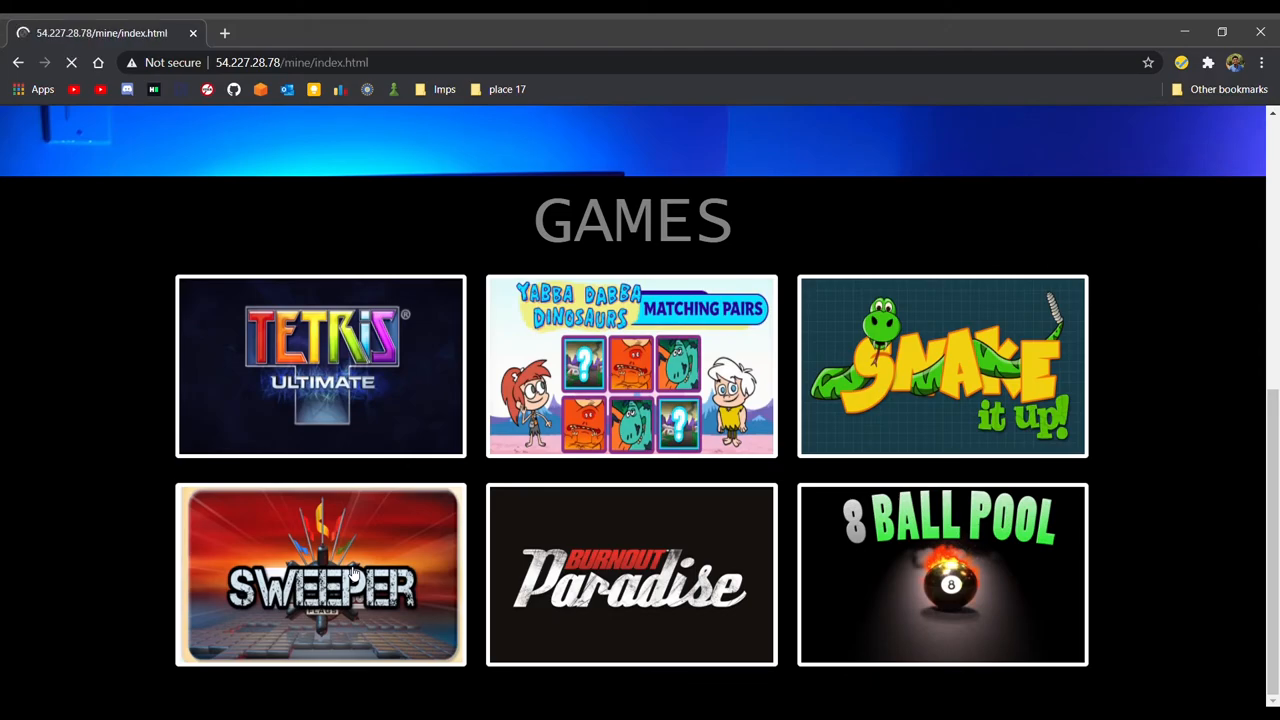
- Open Mine-Sweeper, reveal squares until a bomb explodes, then reset the board
click(320, 577)
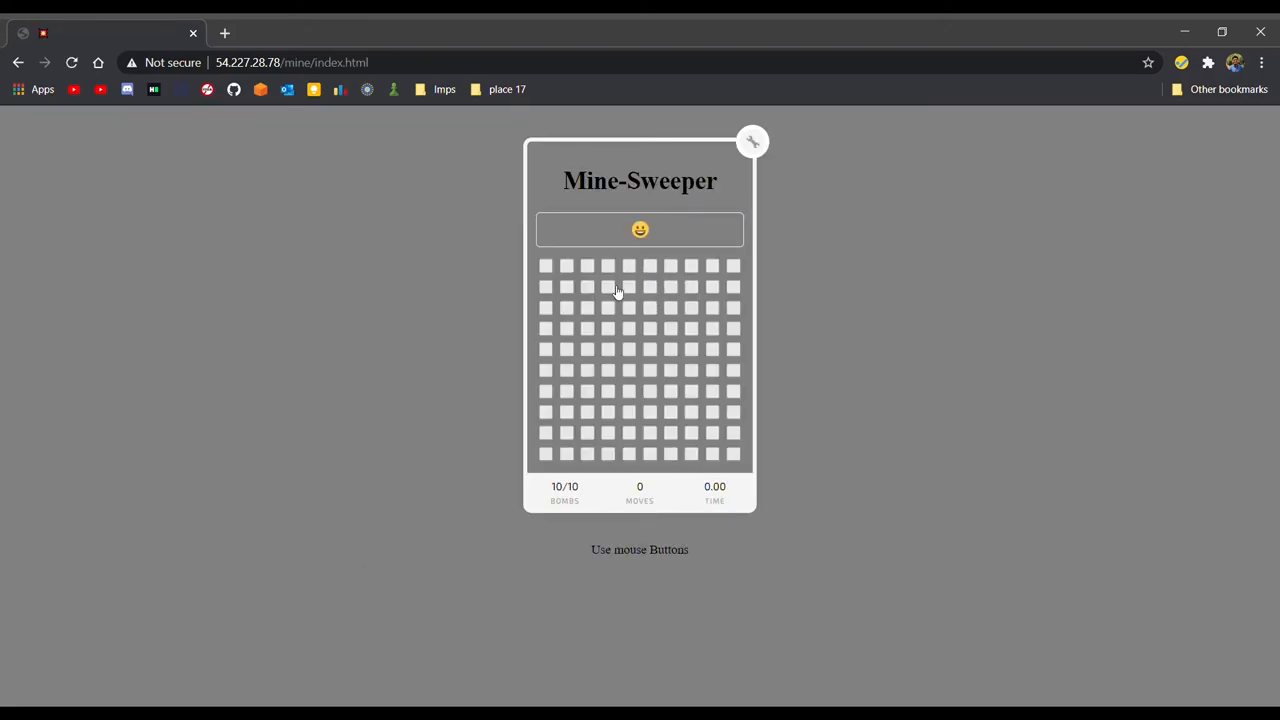
click(587, 287)
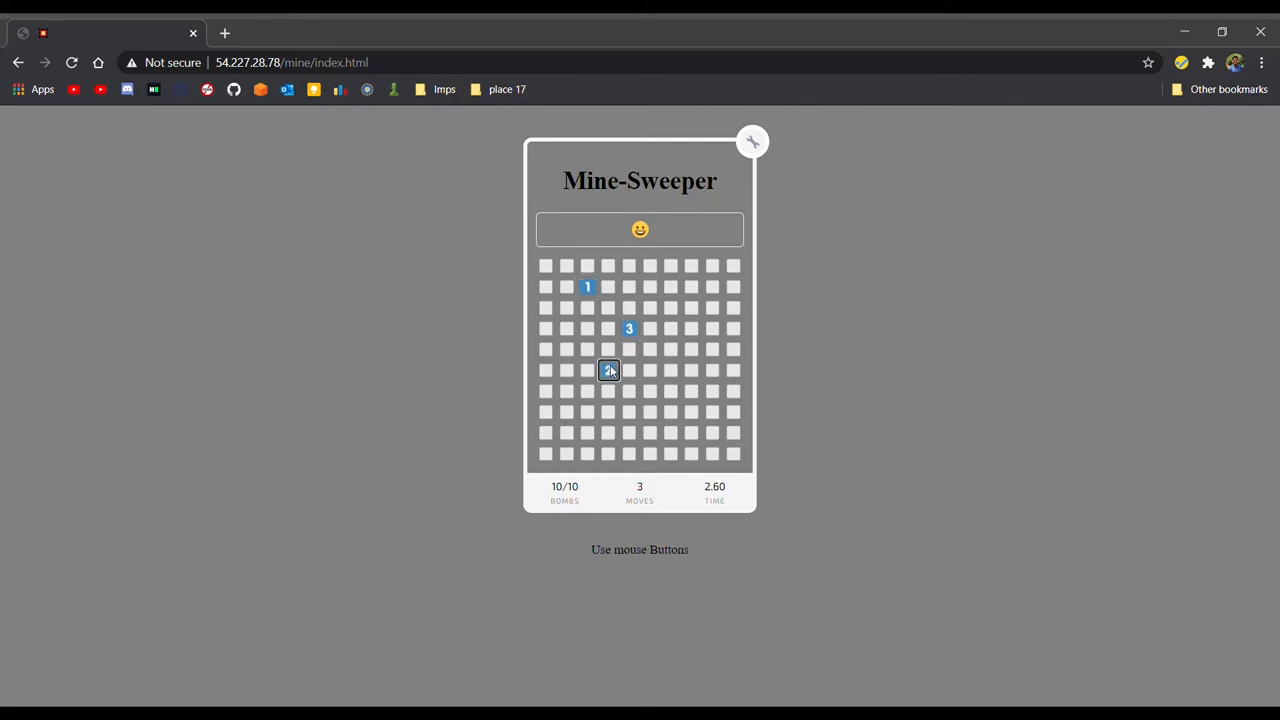
click(670, 391)
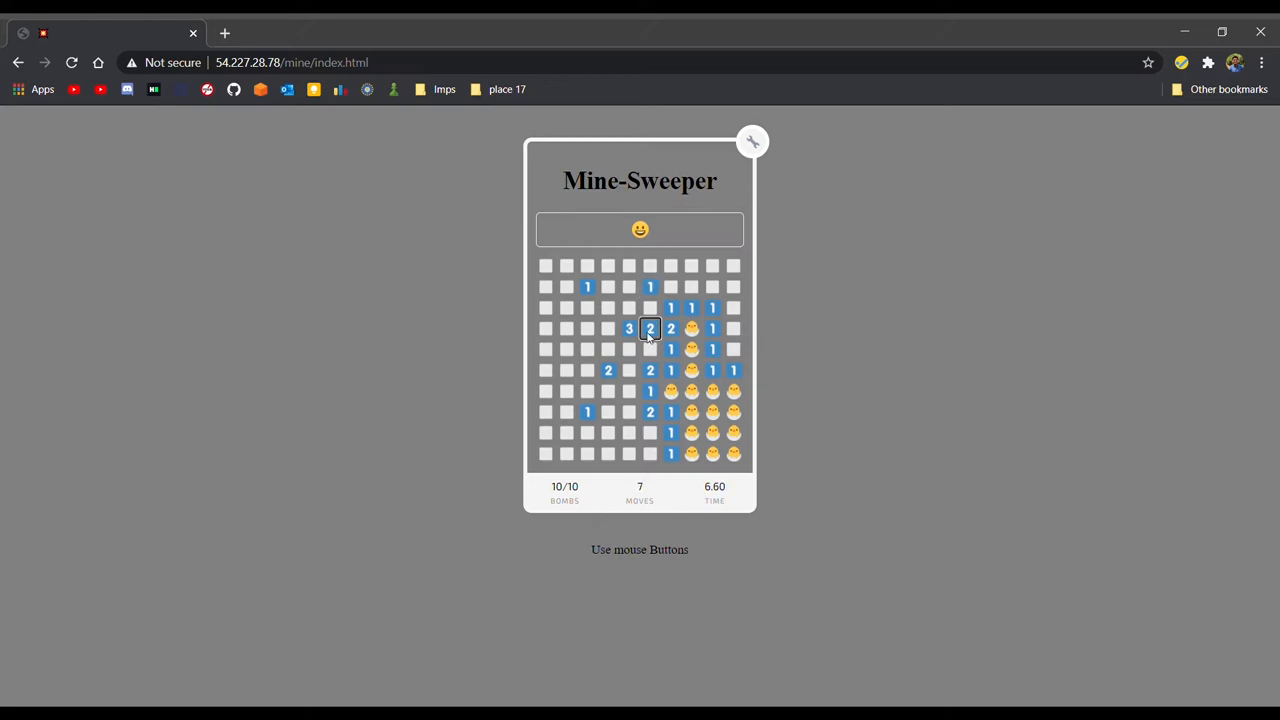
click(650, 349)
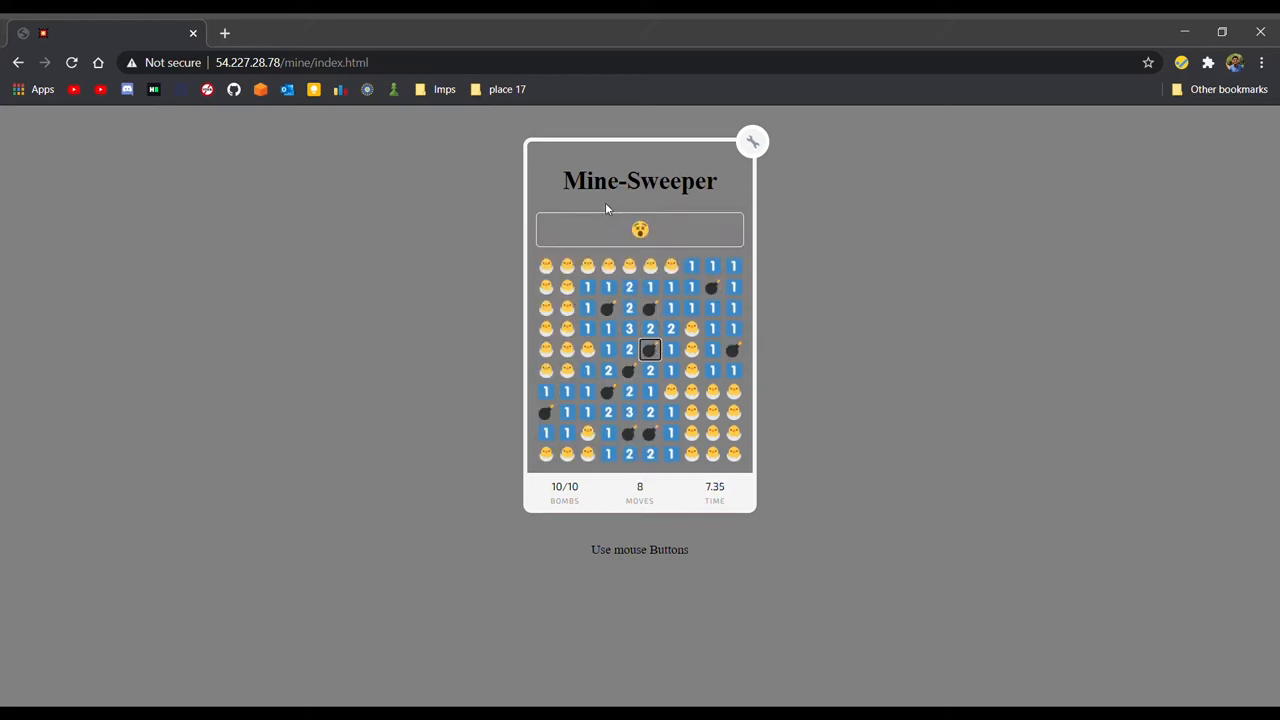
click(639, 230)
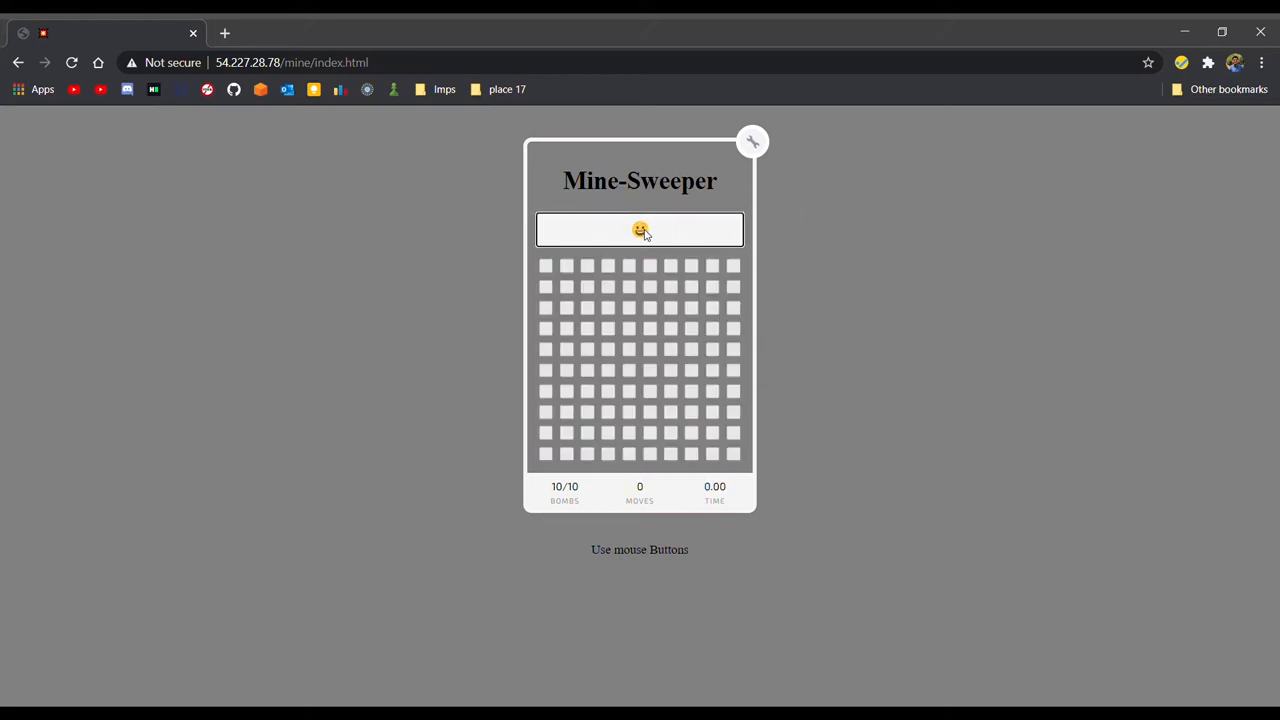
click(670, 349)
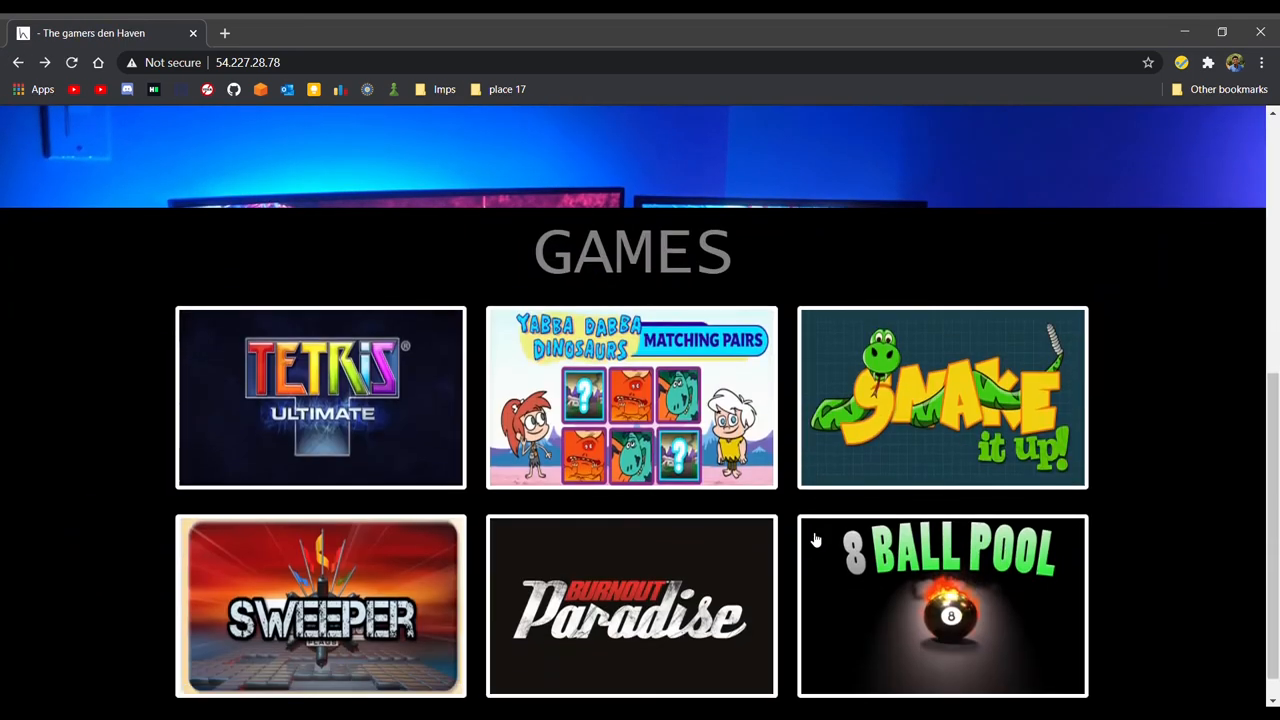
- Open 8 Ball Pool, start a game and choose EASY difficulty
click(942, 605)
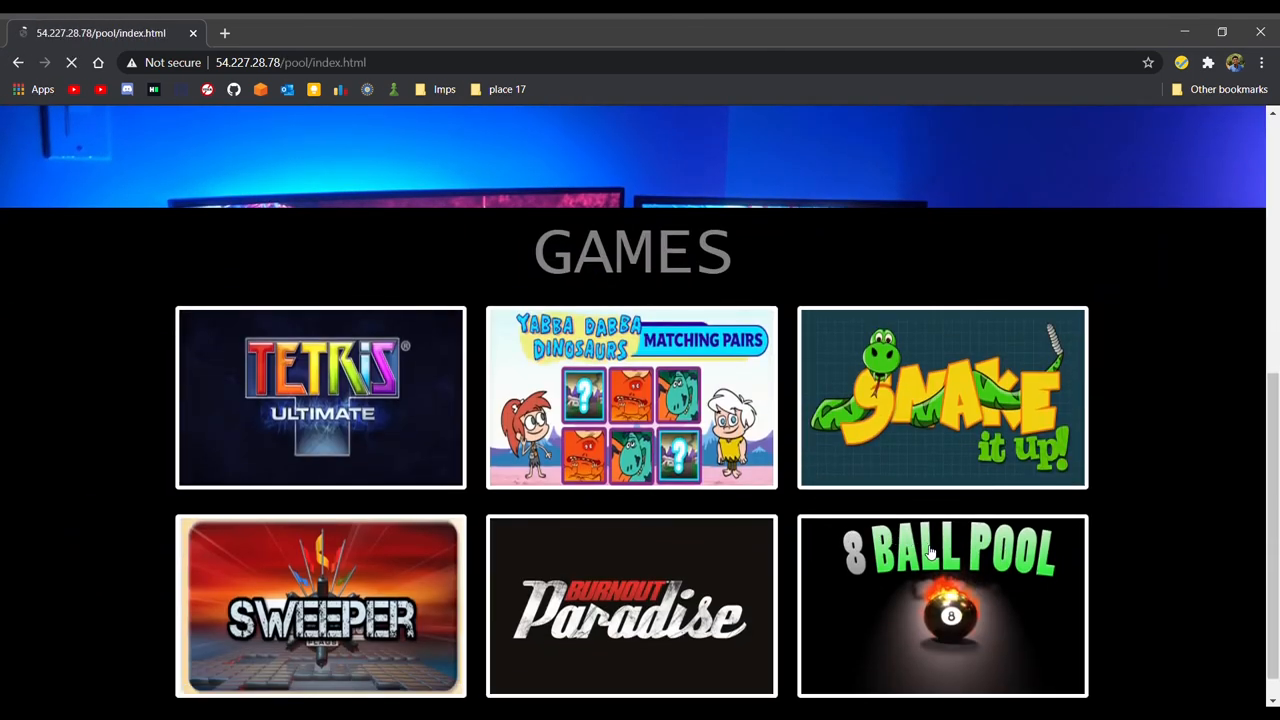
click(942, 605)
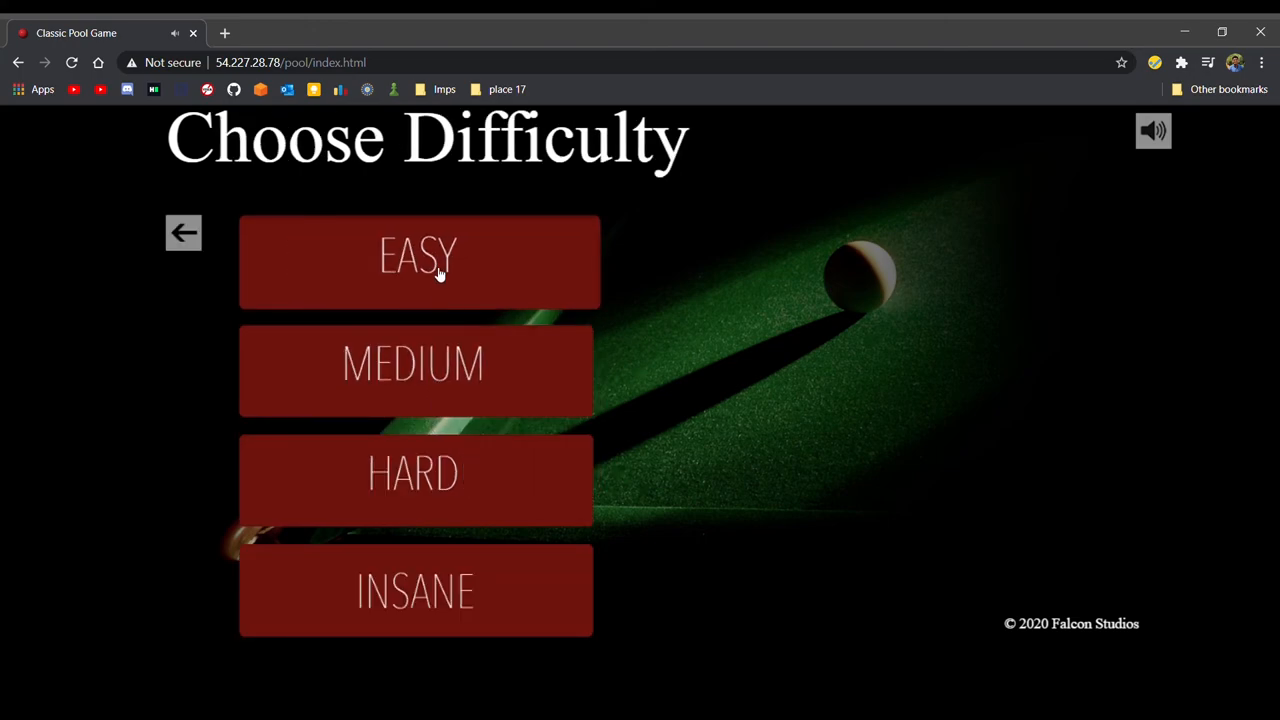
click(418, 262)
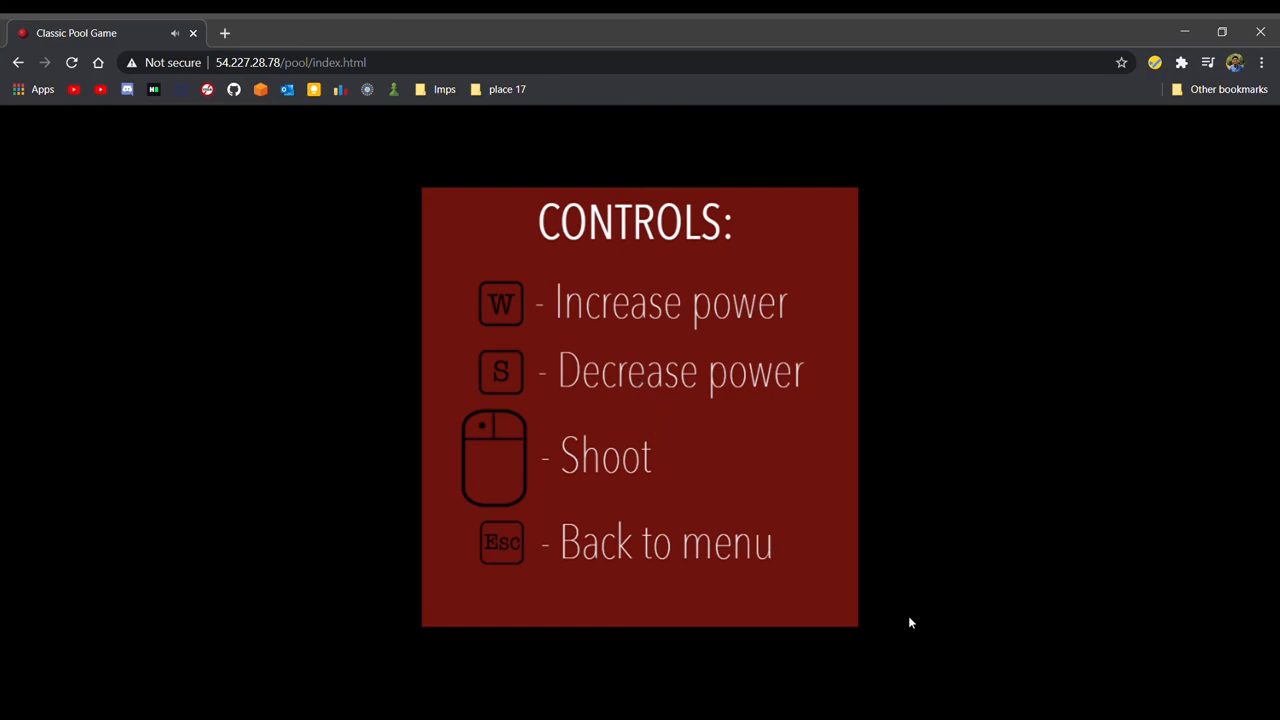
mouse_move(830, 369)
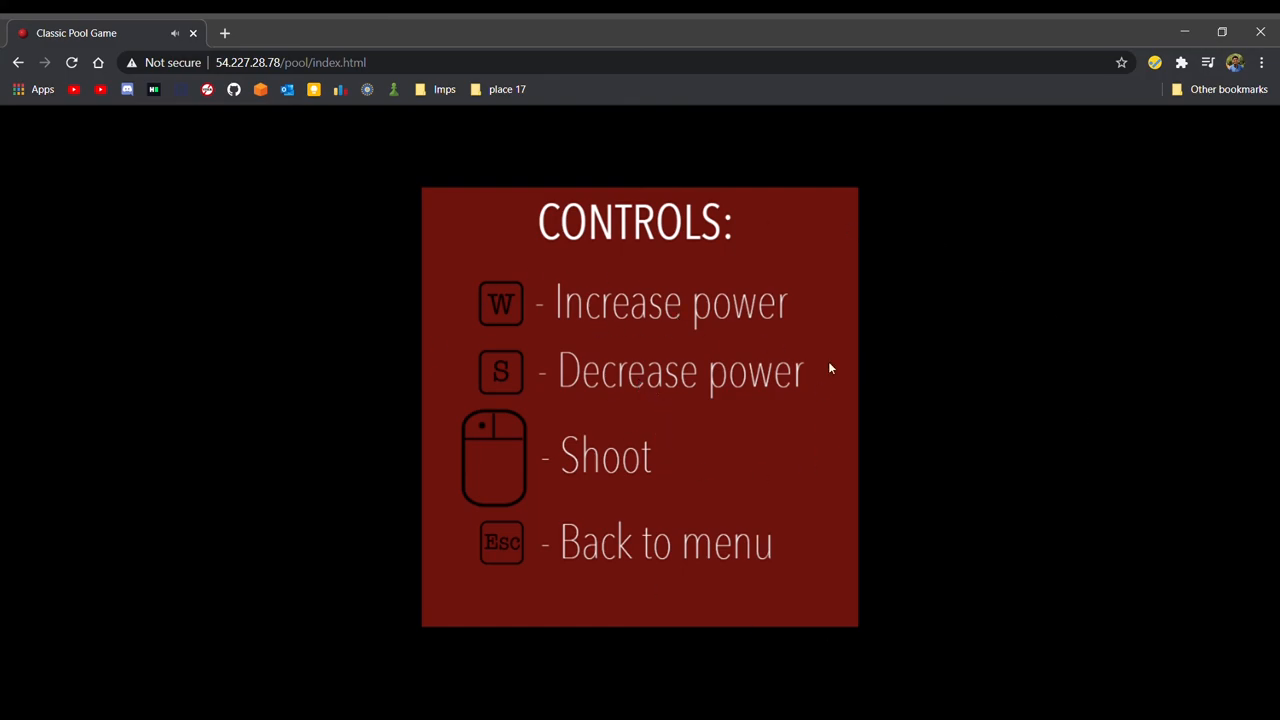